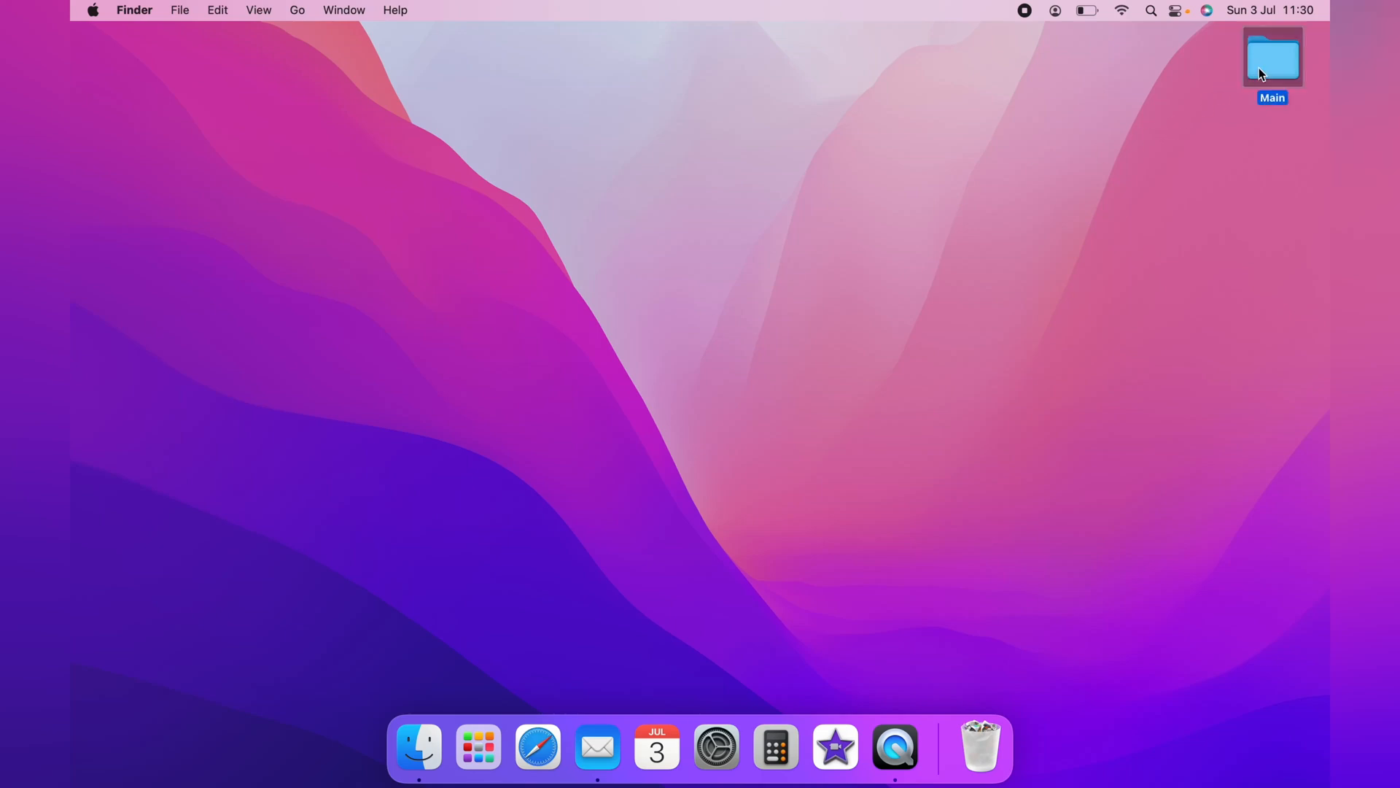
Open the Main folder from the desktop and scroll through its list of folders and copies
double_click(1272, 57)
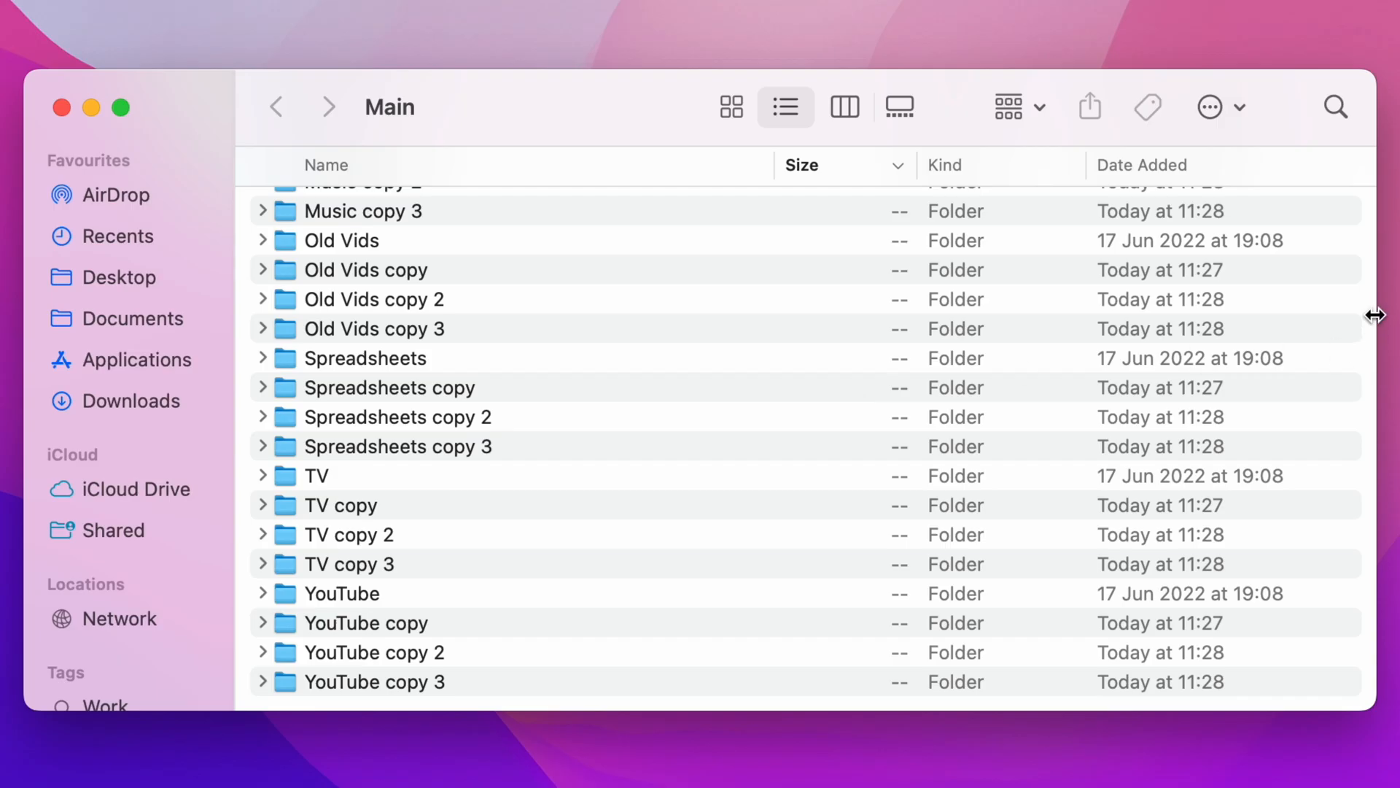
mouse_move(1372, 310)
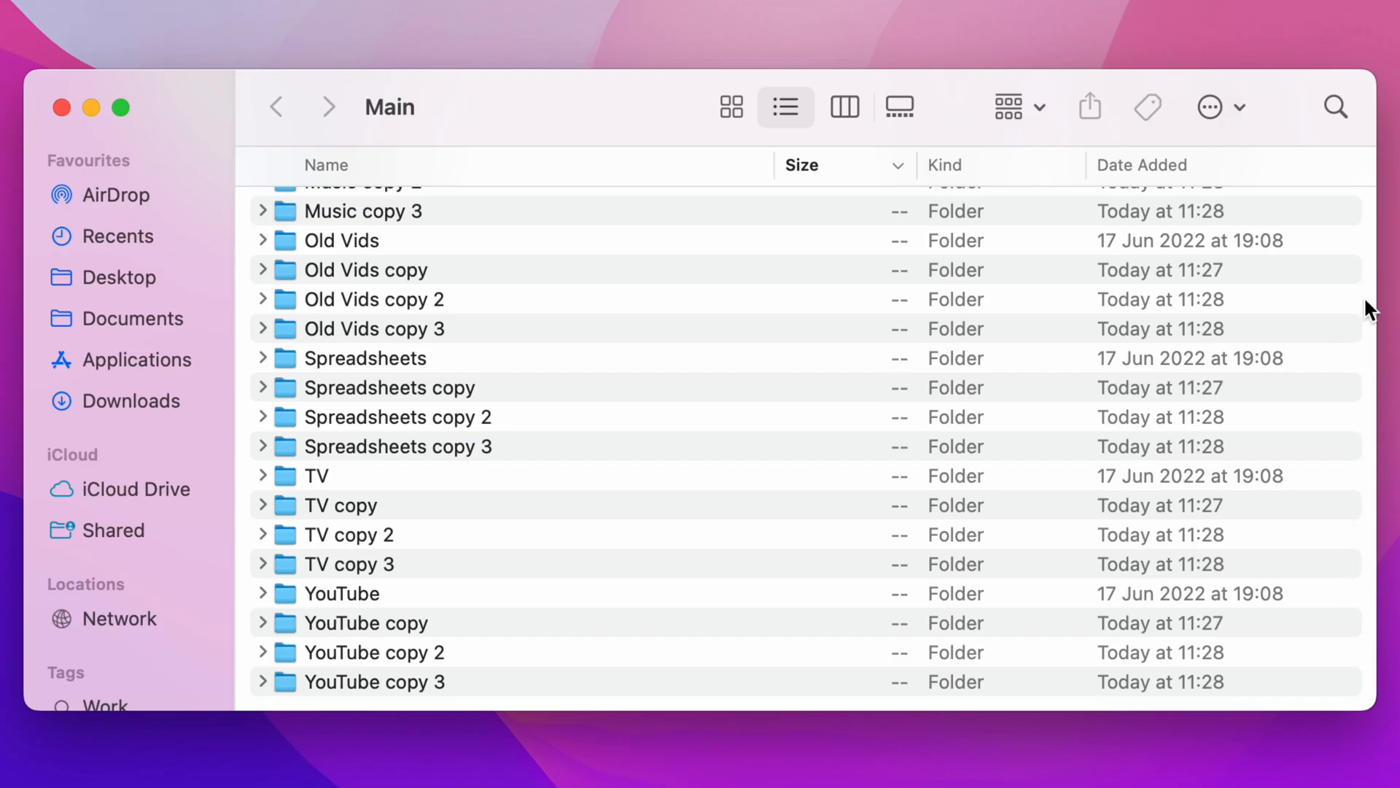
mouse_move(773, 346)
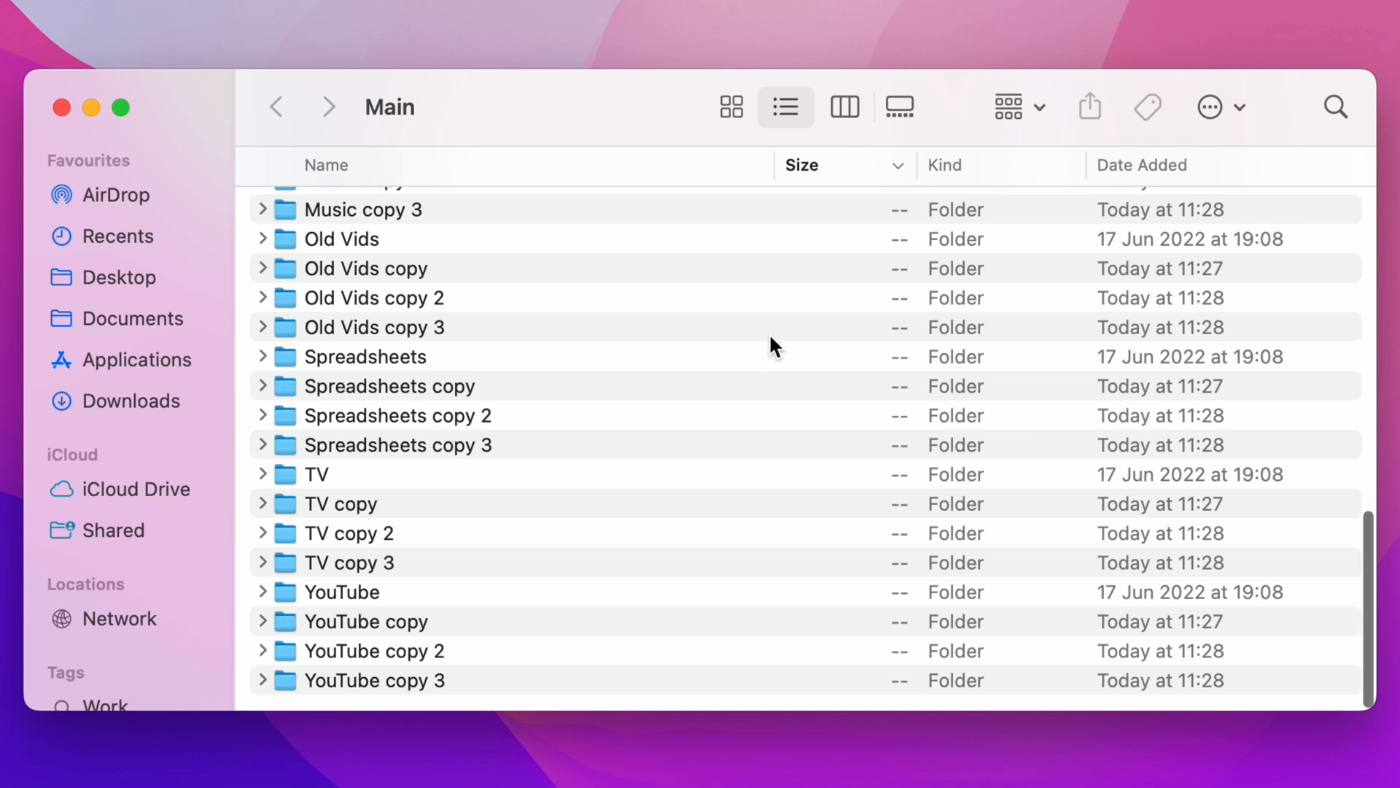
scroll("up", 3)
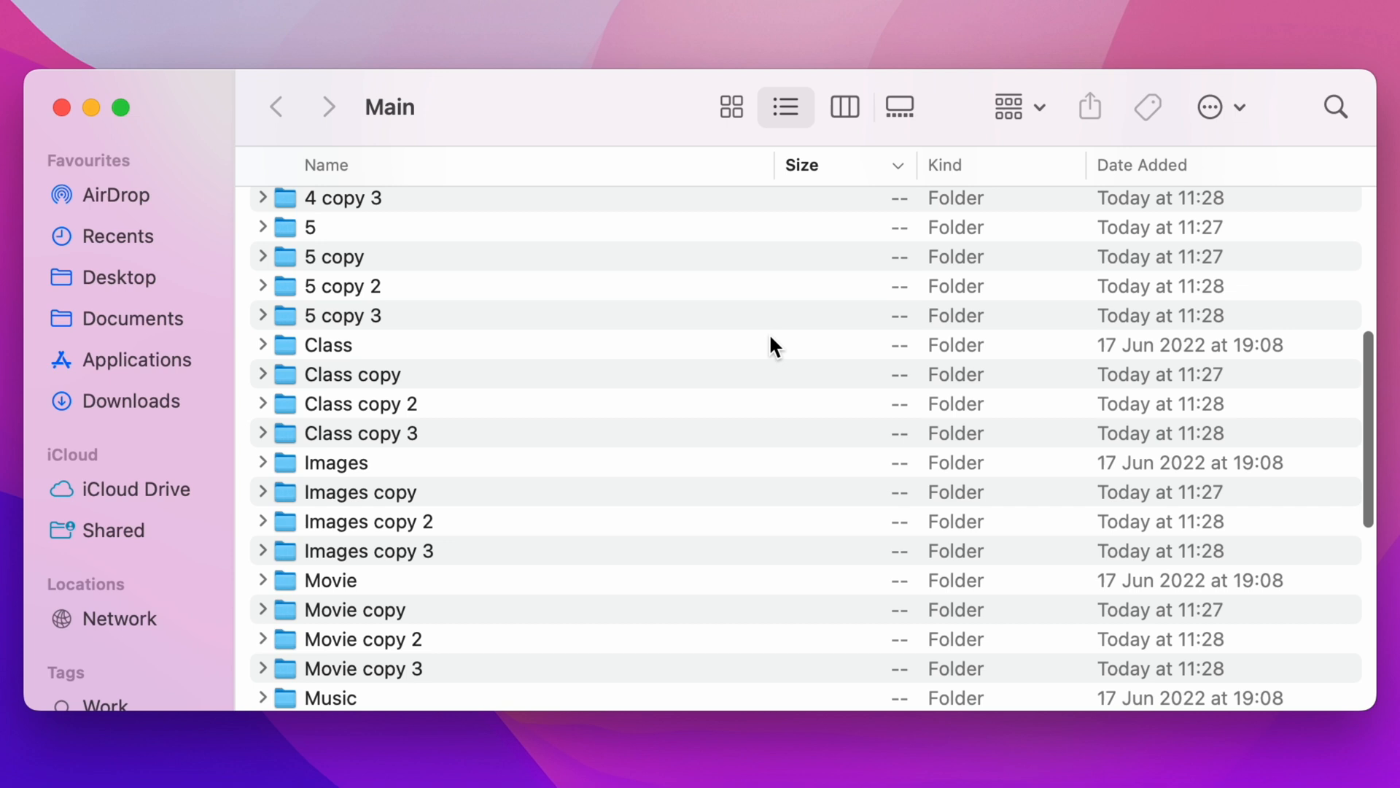
scroll("up", 3)
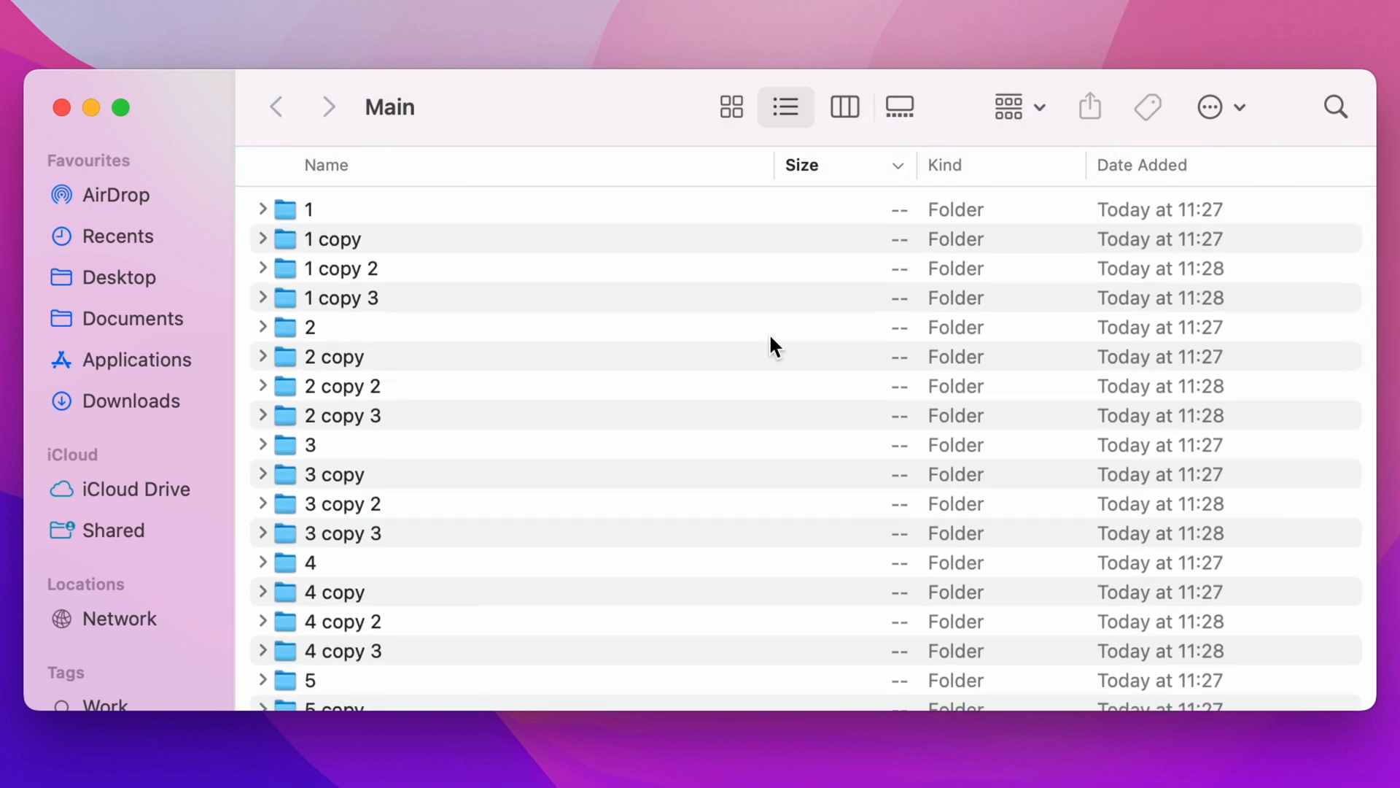
scroll("down", 3)
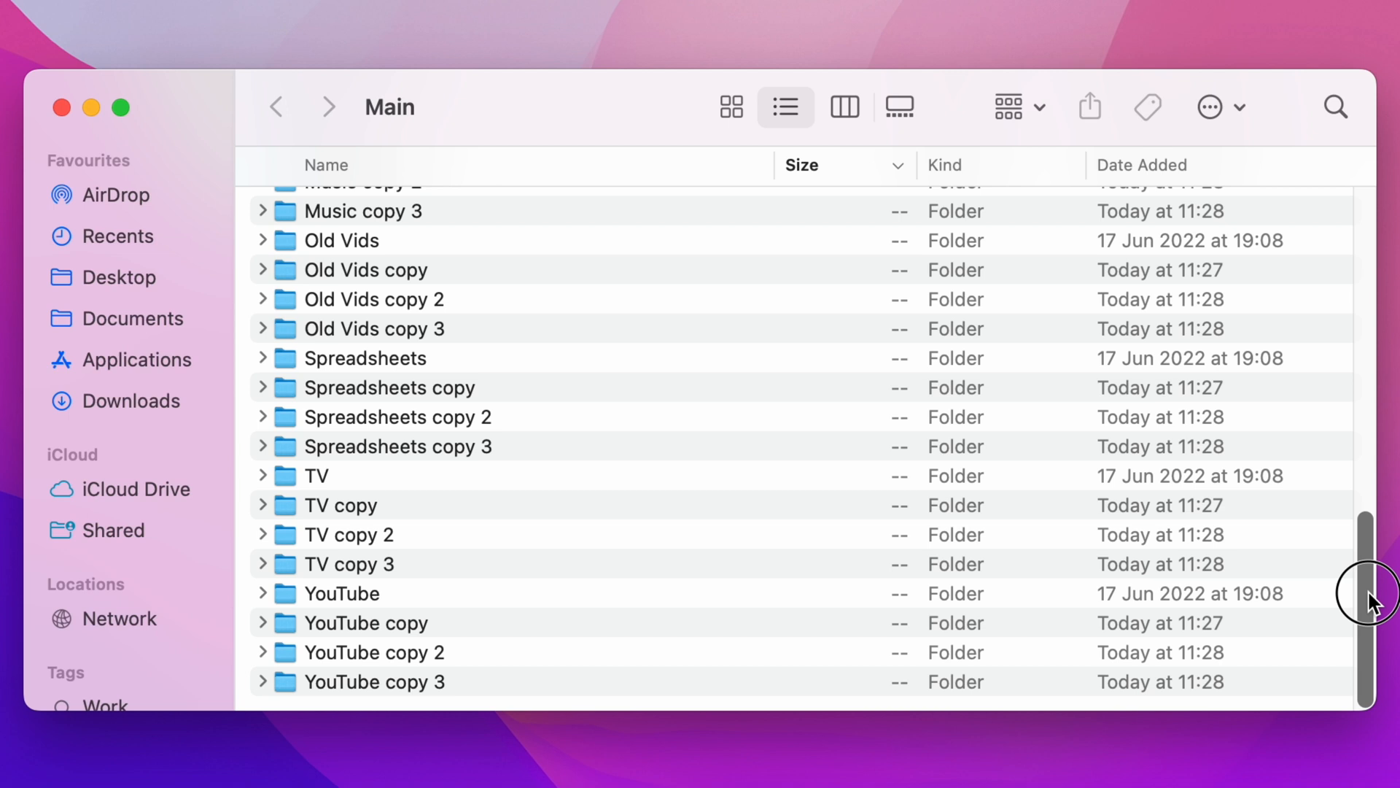
scroll("up", 3)
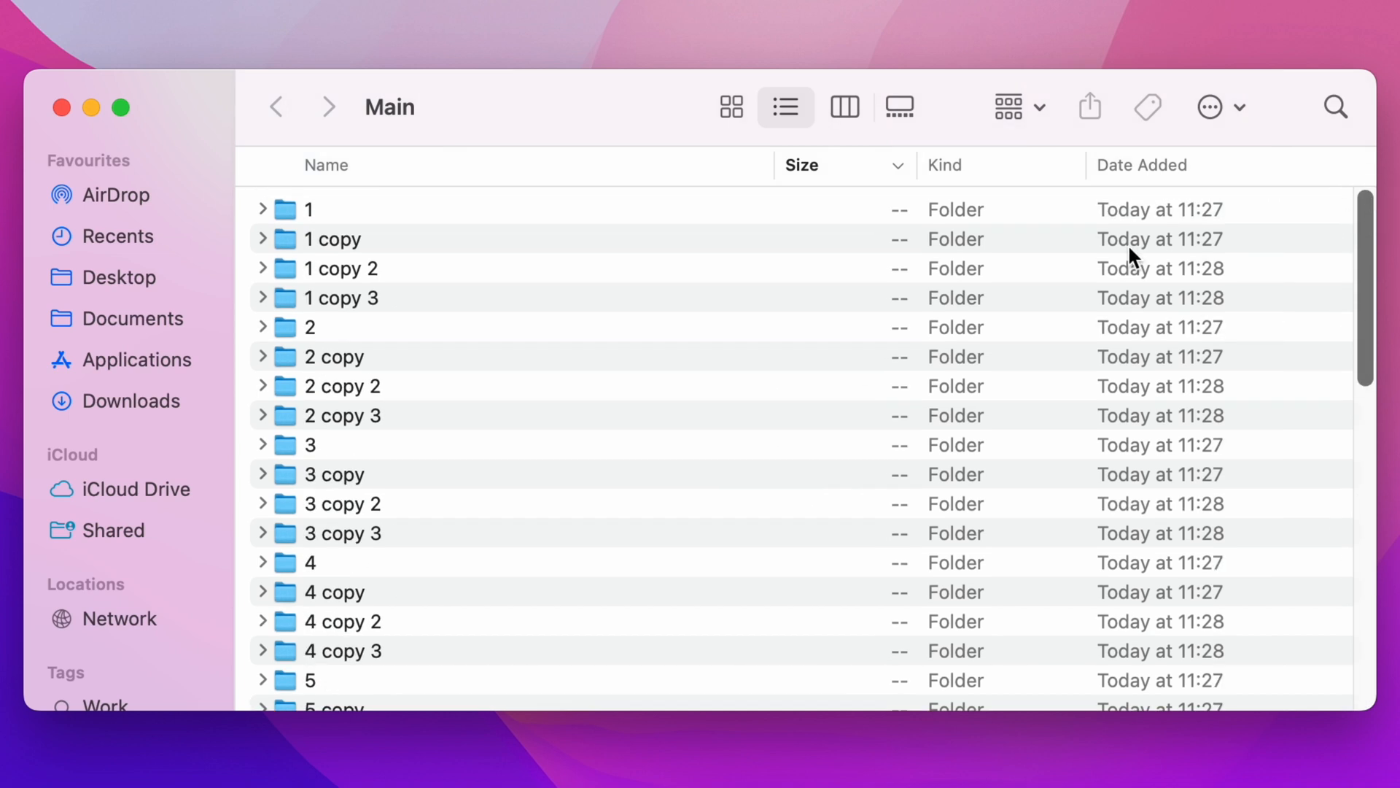
mouse_move(896, 299)
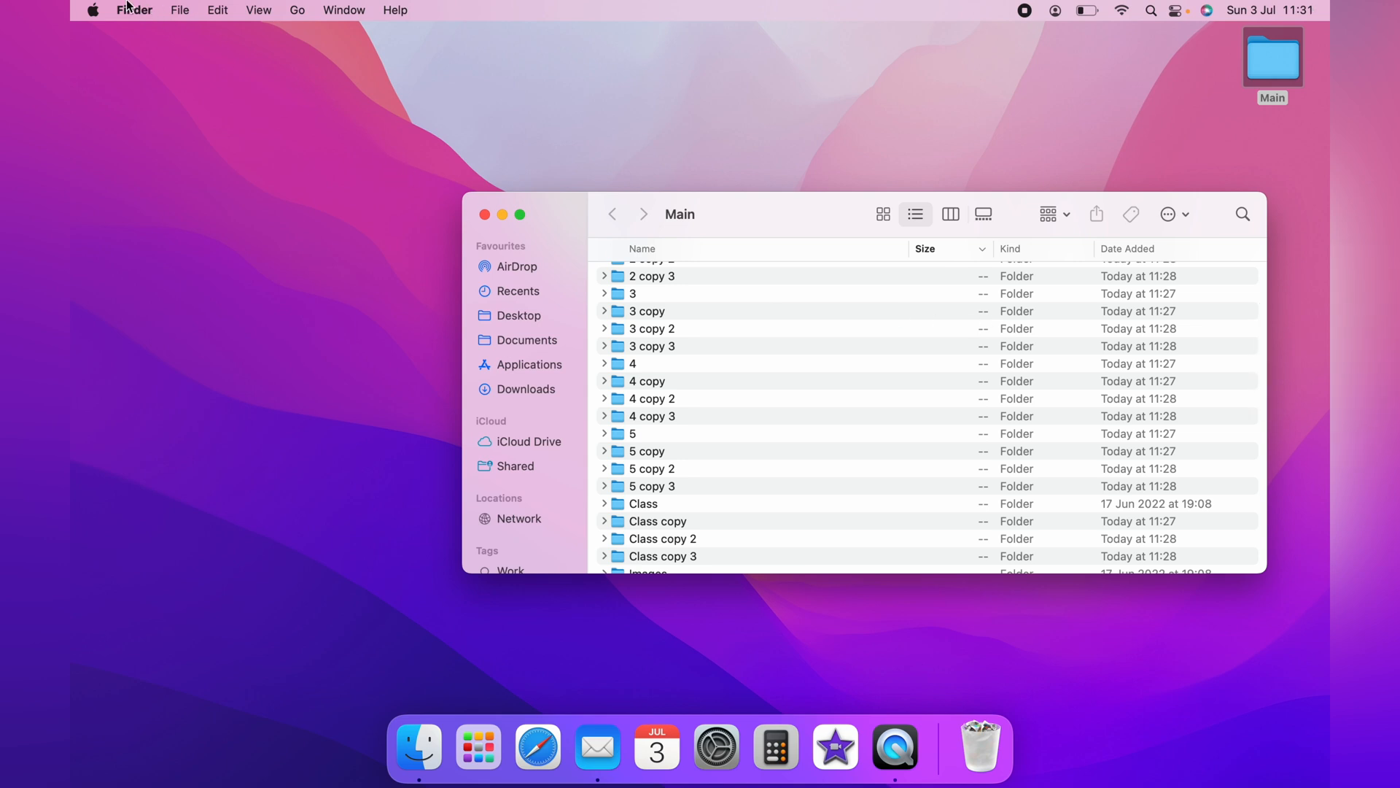
Set Show scroll bars to Always in System Preferences General, then close the window
left_click(92, 9)
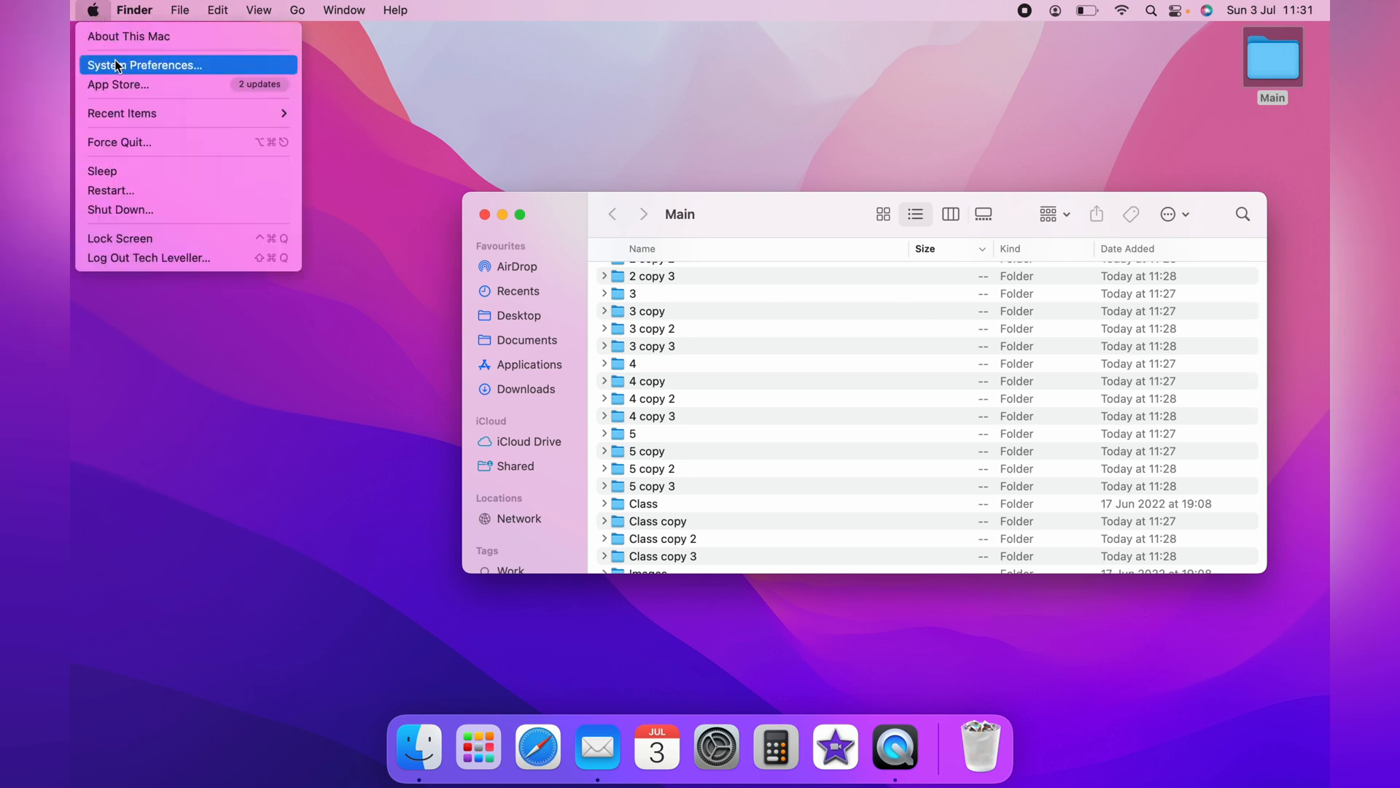
left_click(148, 64)
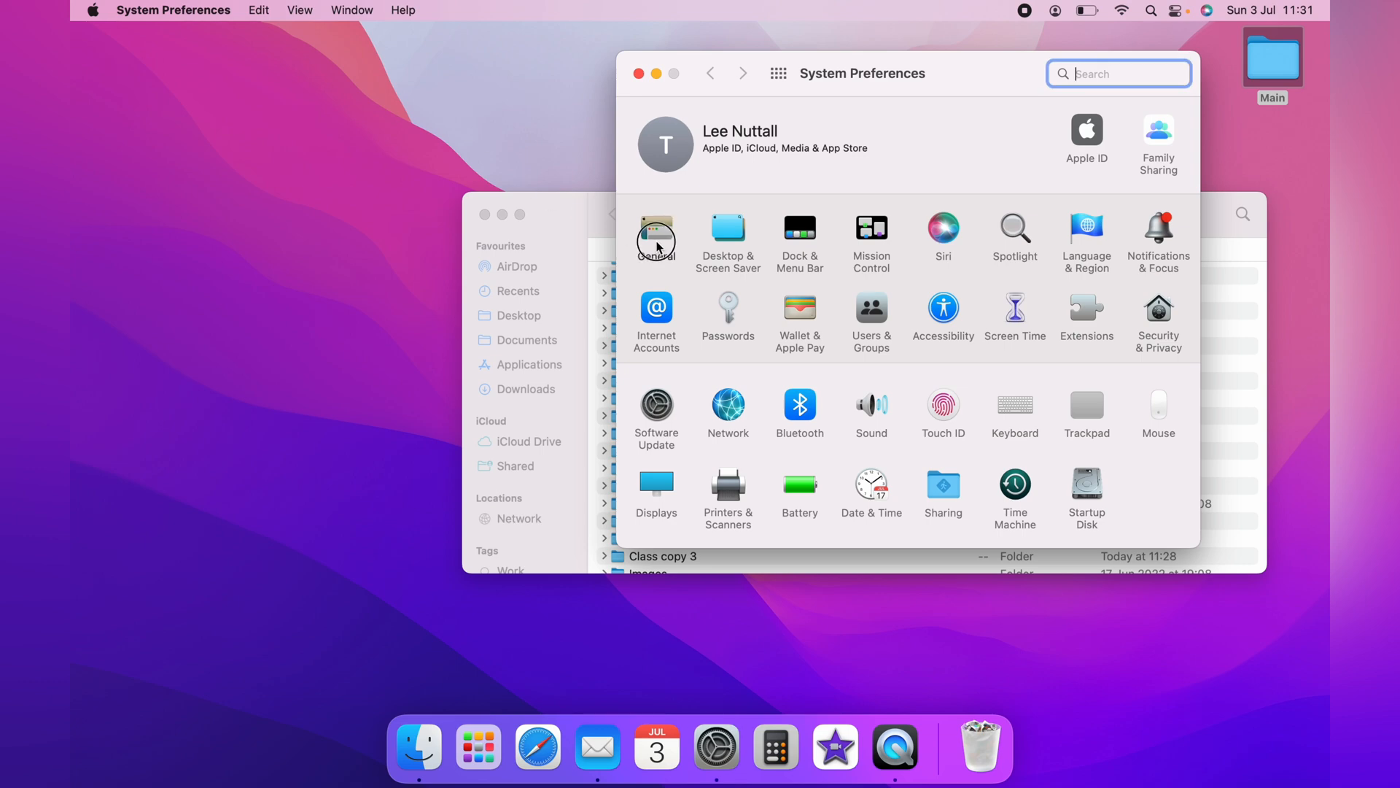
left_click(655, 230)
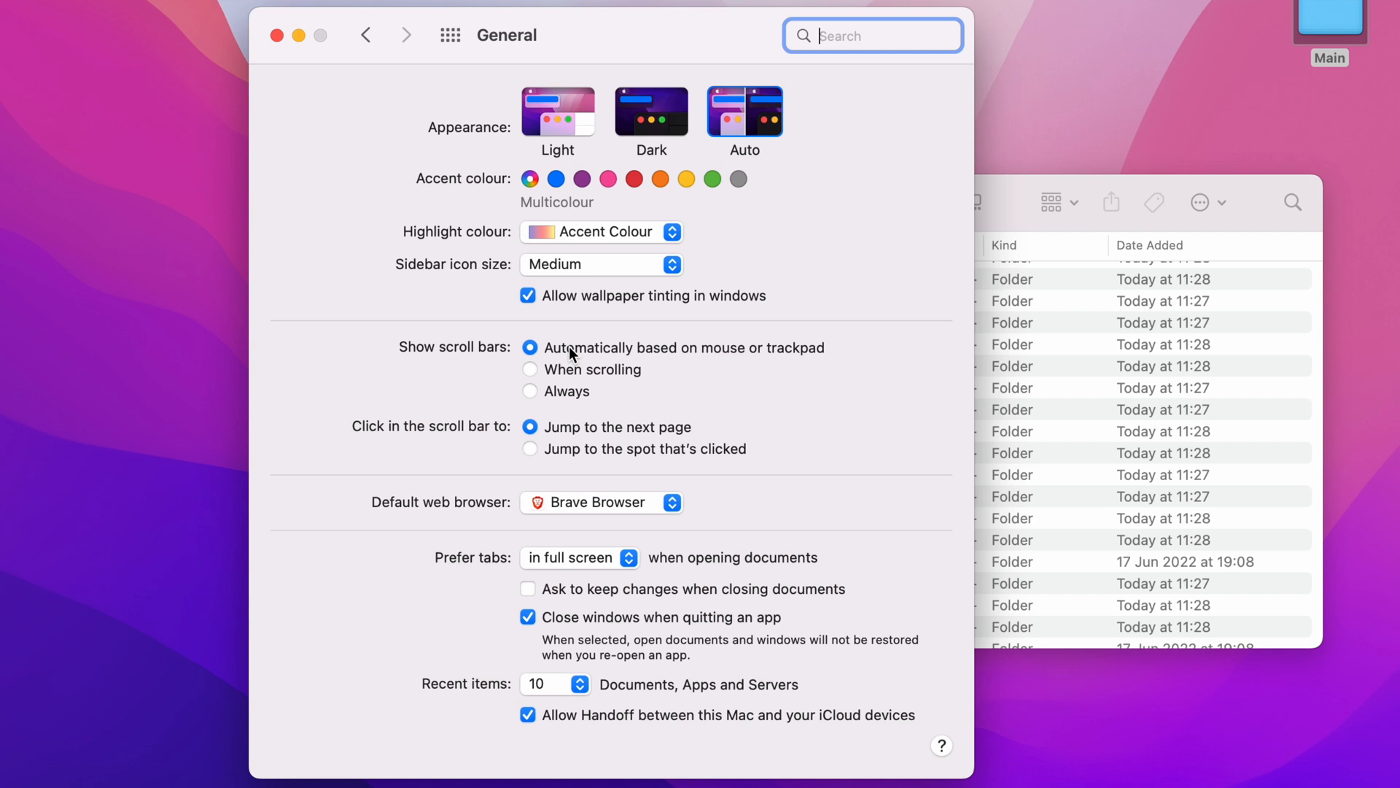
left_click(530, 391)
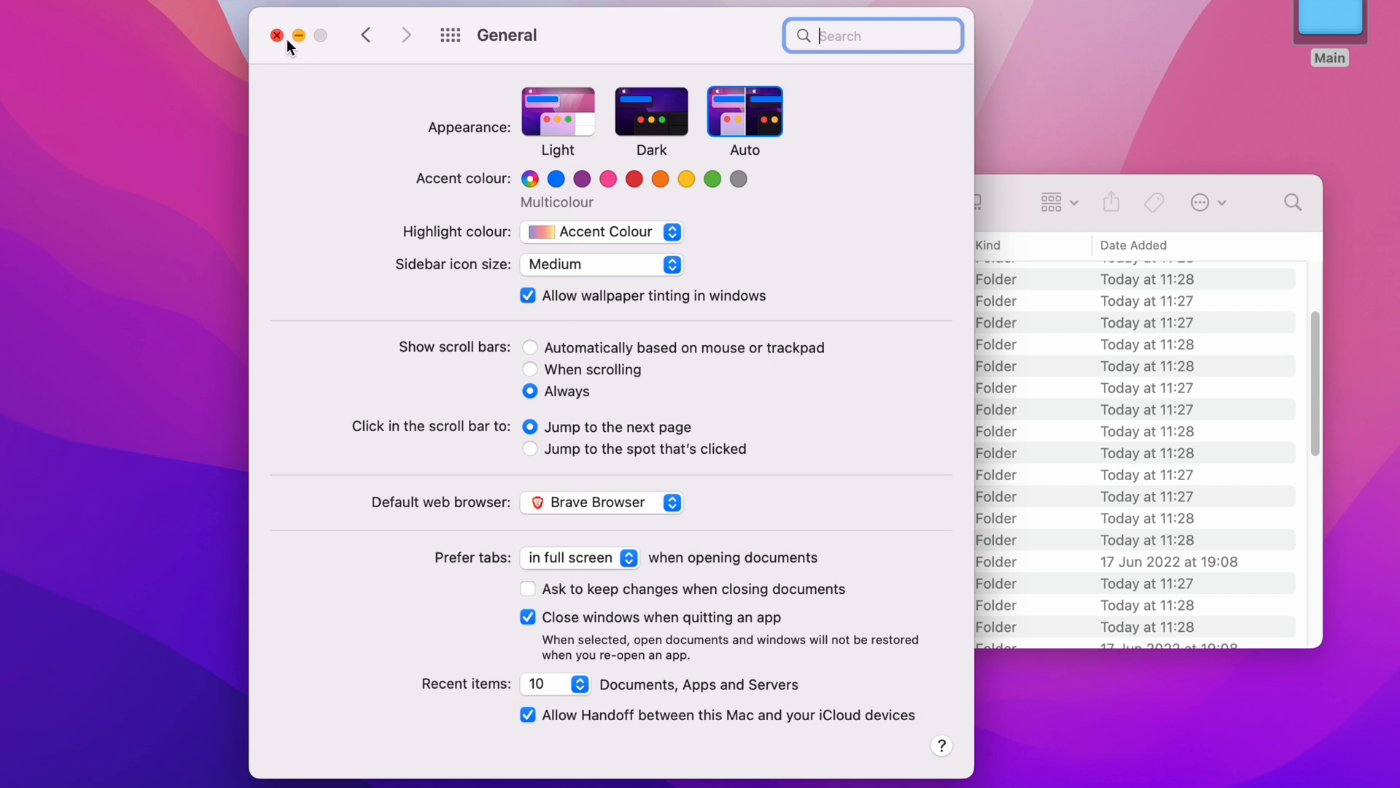
left_click(277, 35)
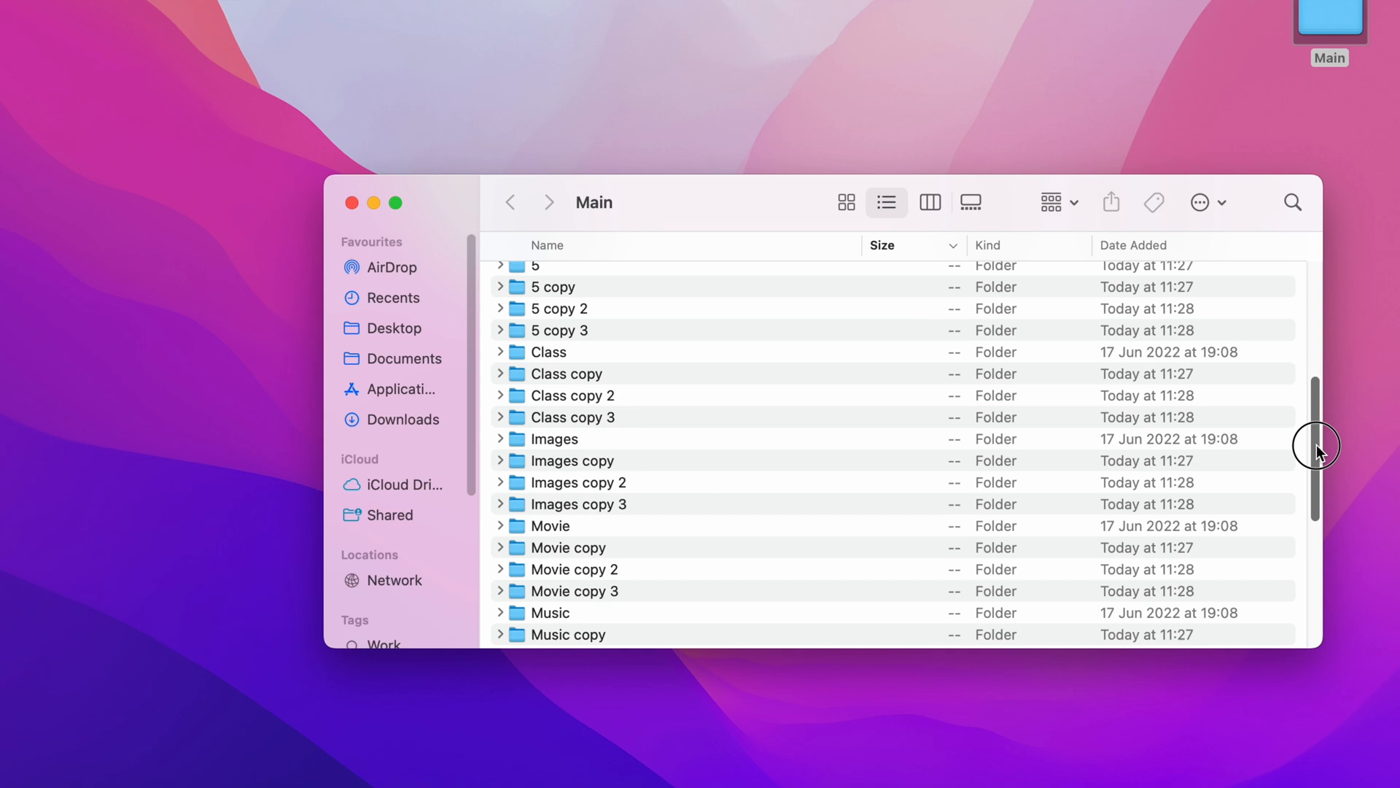
scroll("down", 3)
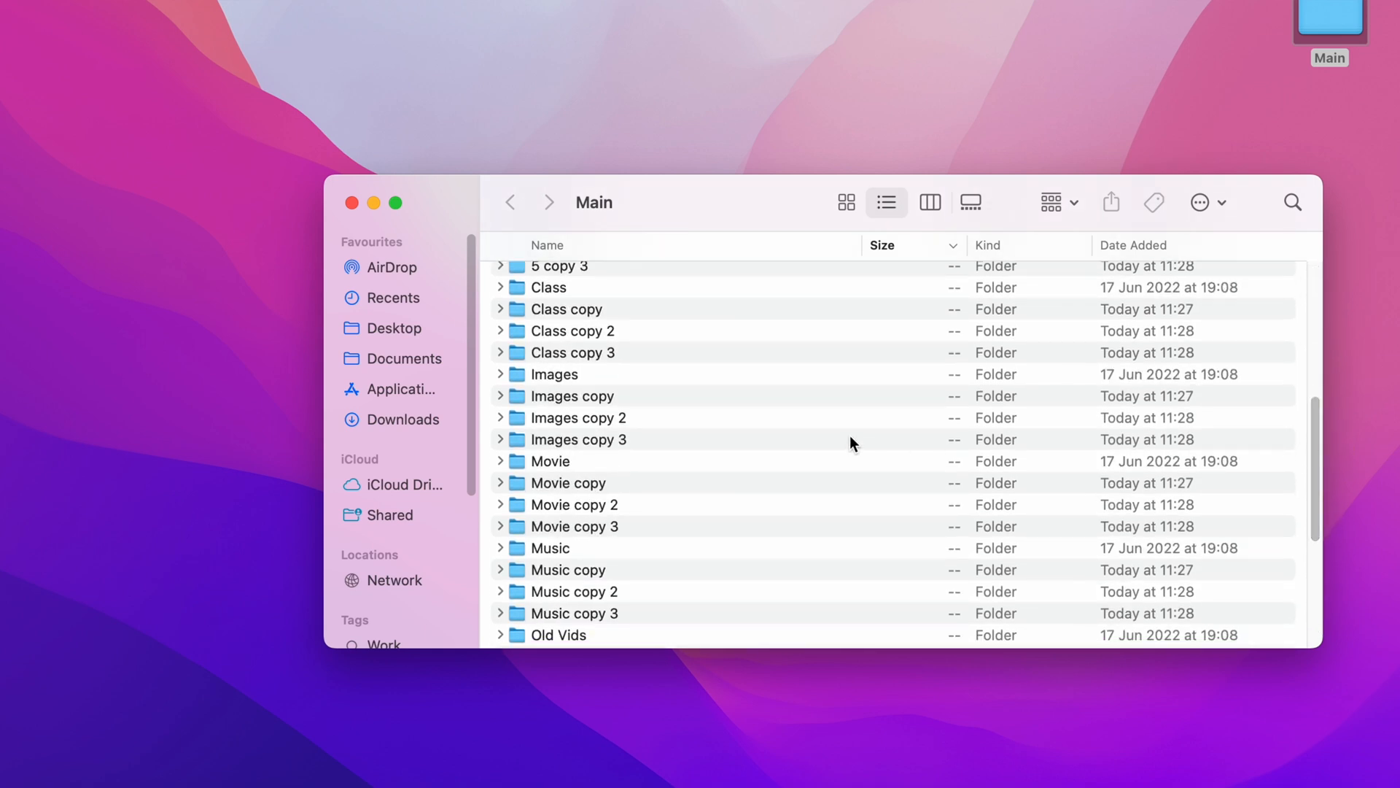
scroll("up", 3)
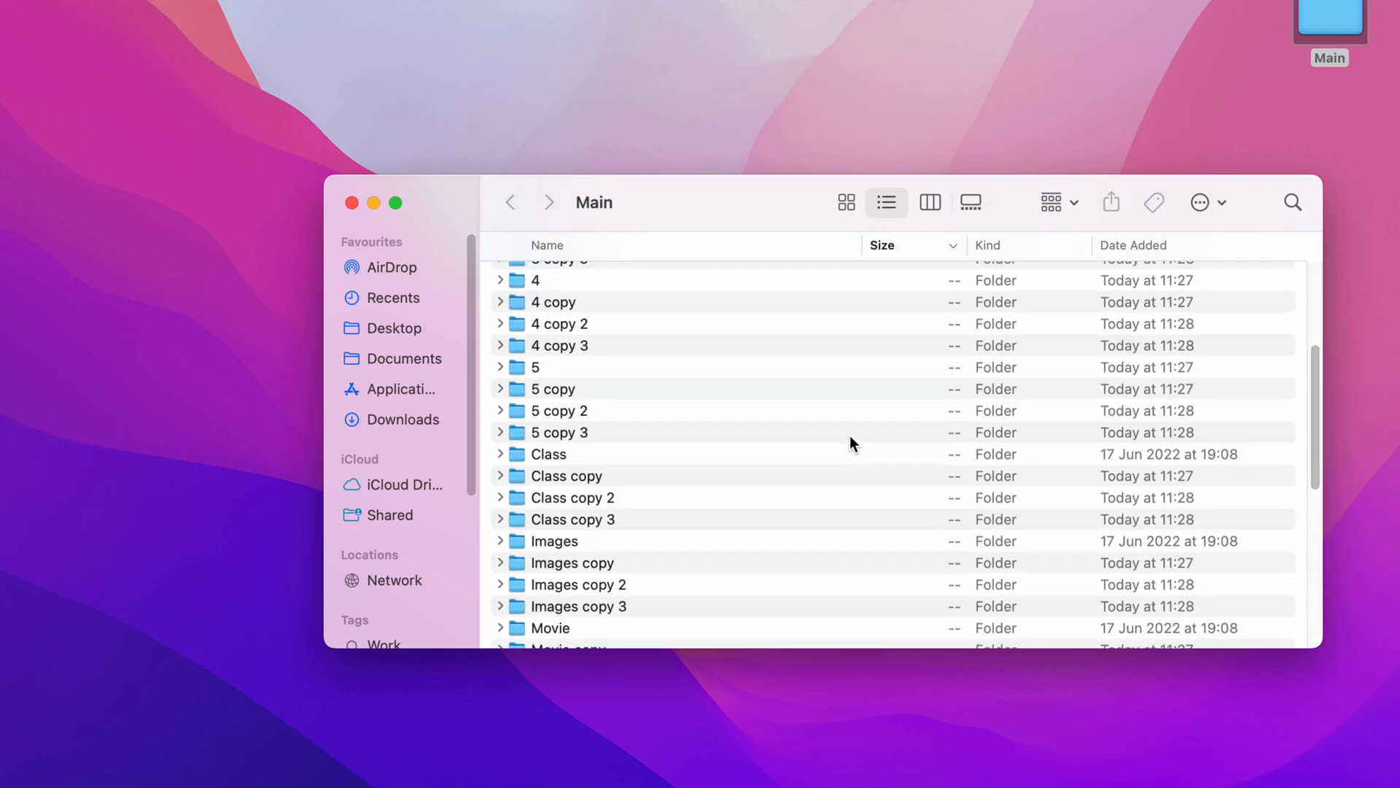